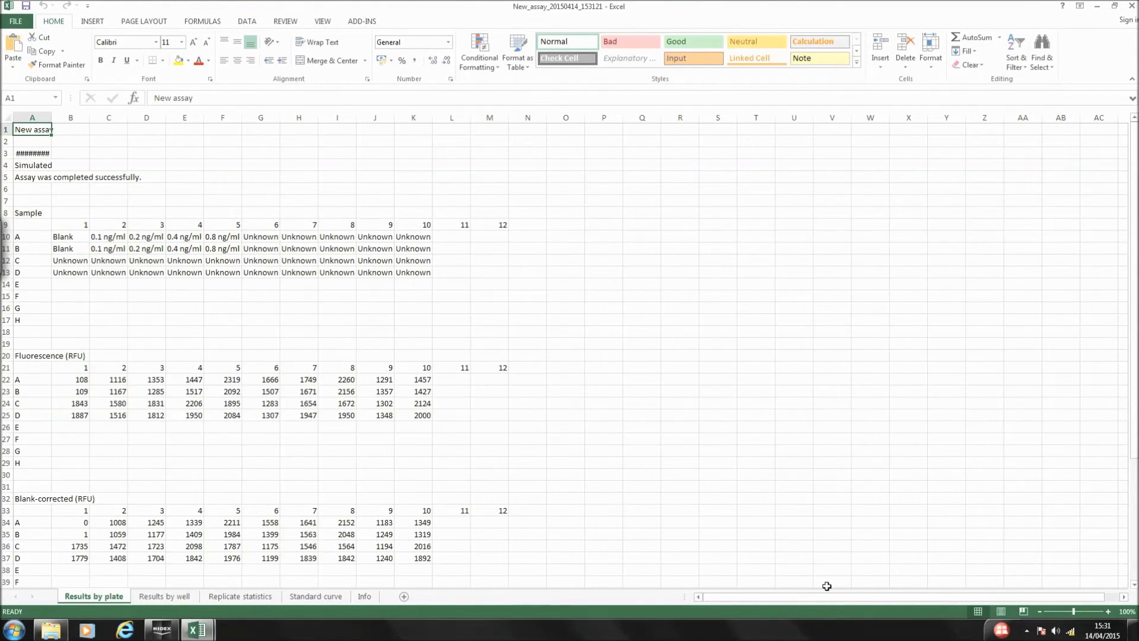
# Browse the Results by well, Standard curve and Info sheets to review per-well concentrations, chart and instrument details.
pyautogui.click(164, 596)
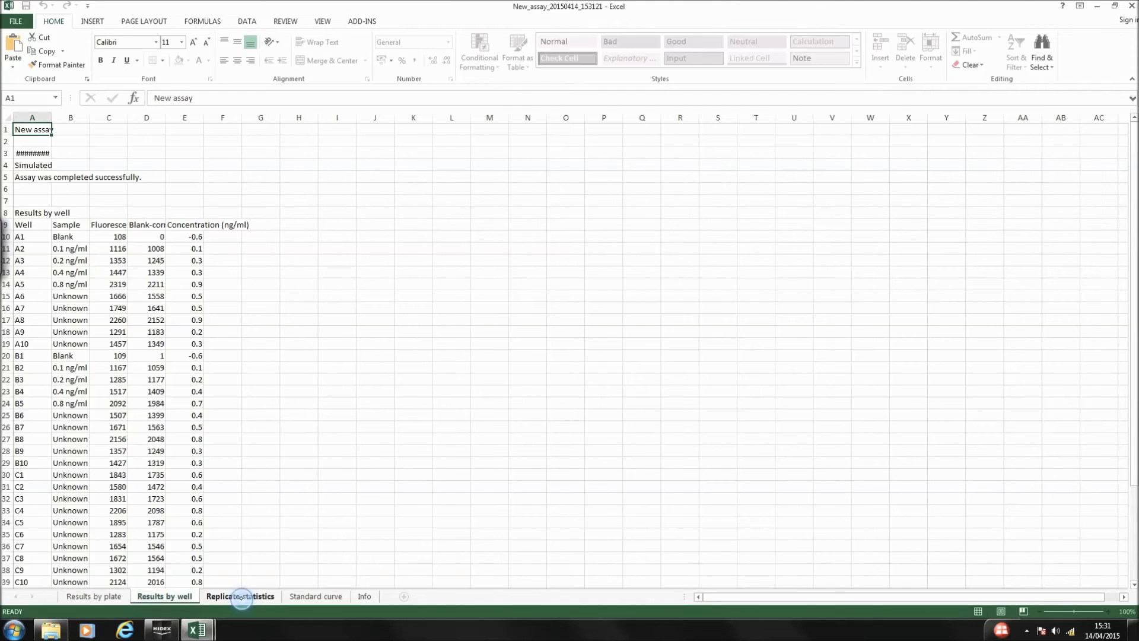
pyautogui.click(315, 597)
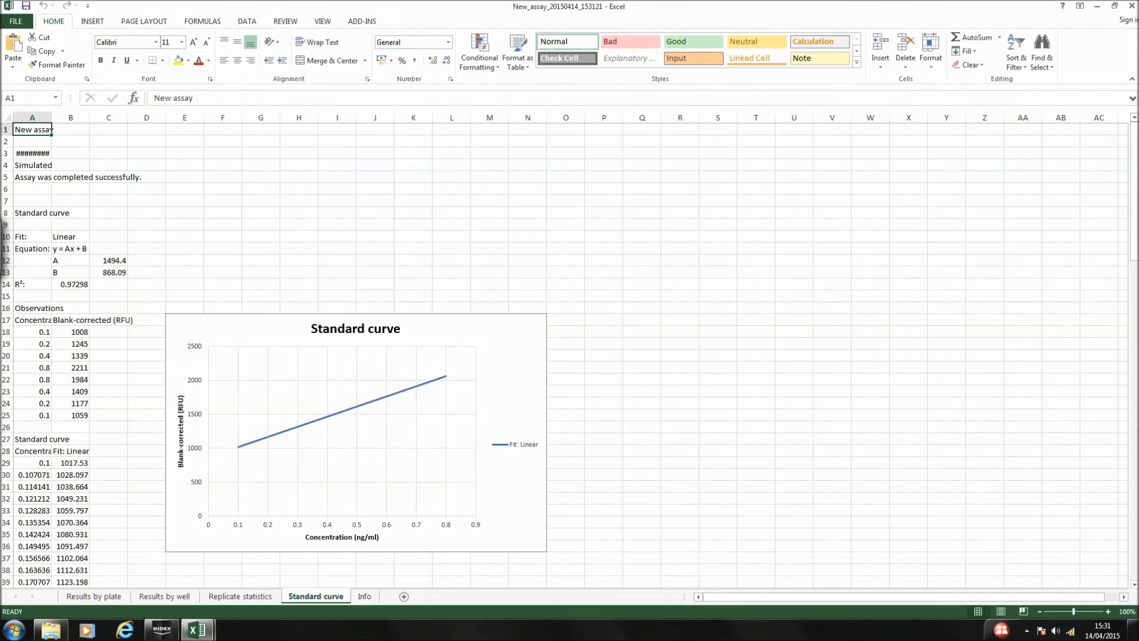
pyautogui.click(364, 596)
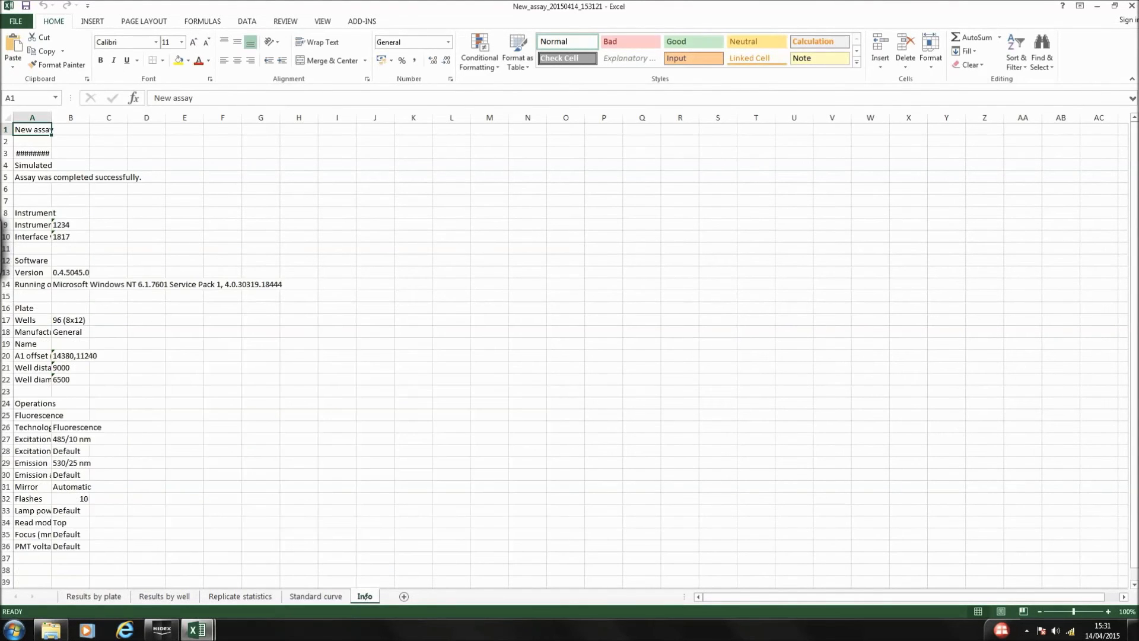